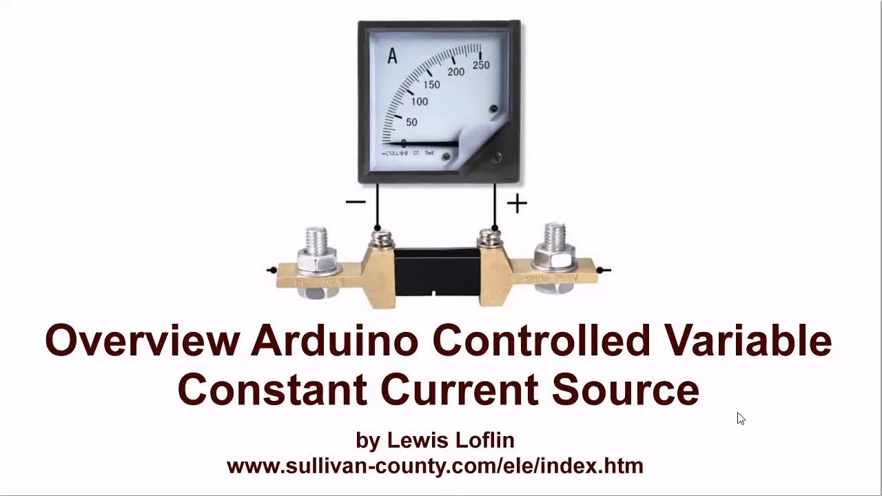
mouse_move(754, 381)
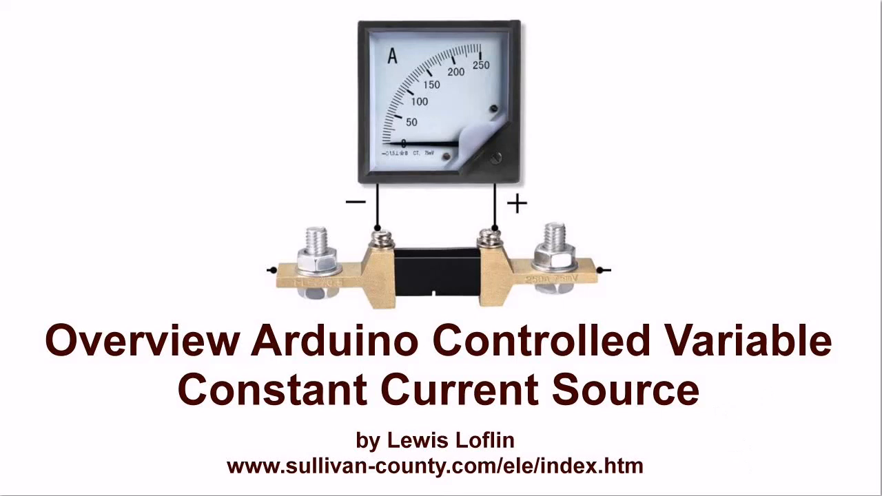
mouse_move(680, 465)
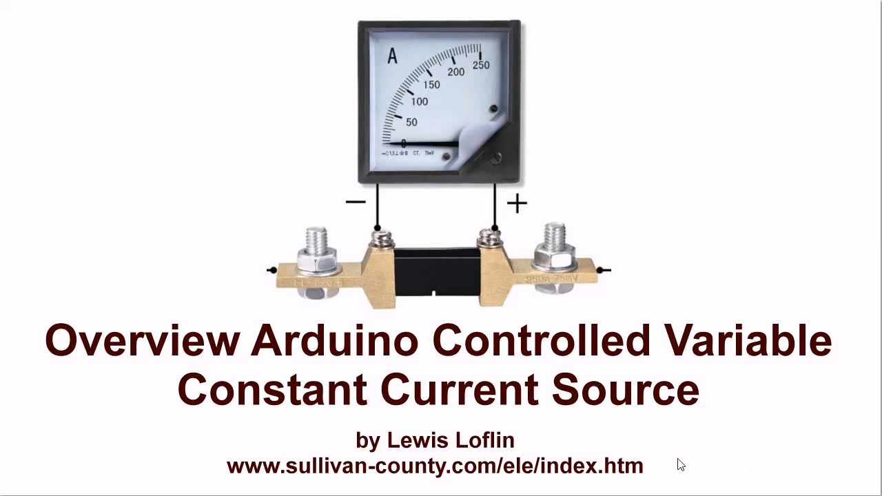
mouse_move(477, 295)
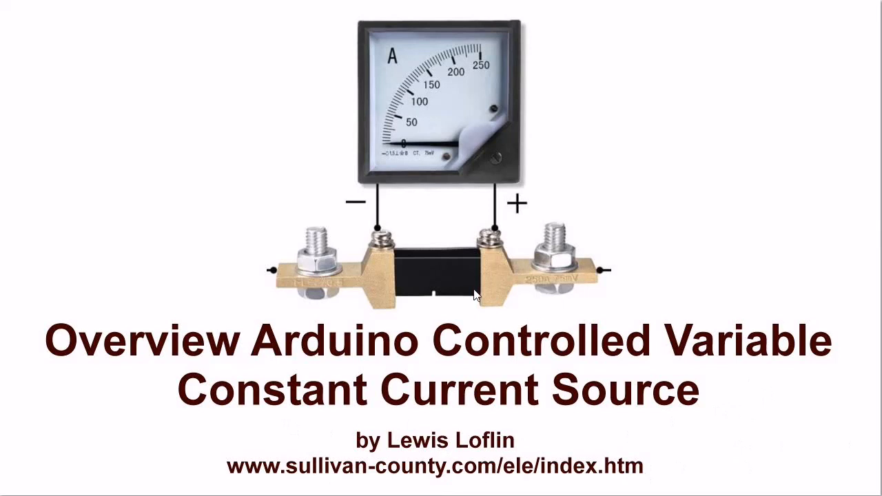
mouse_move(439, 309)
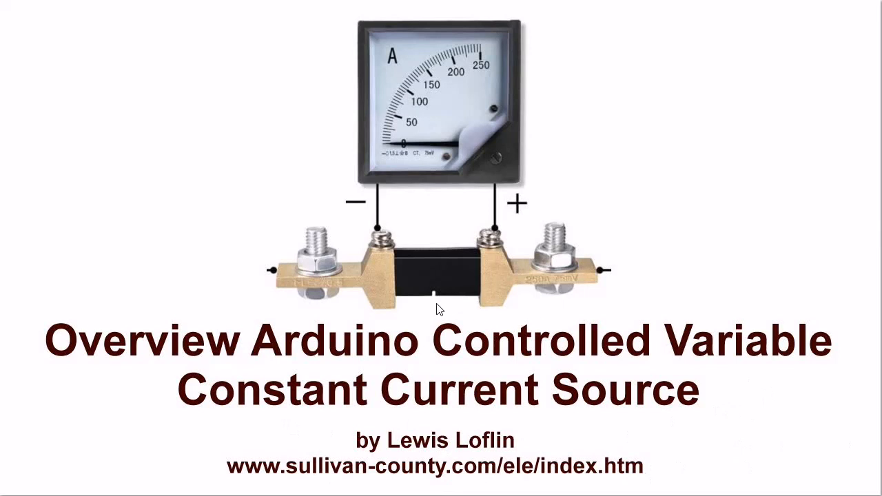
mouse_move(178, 240)
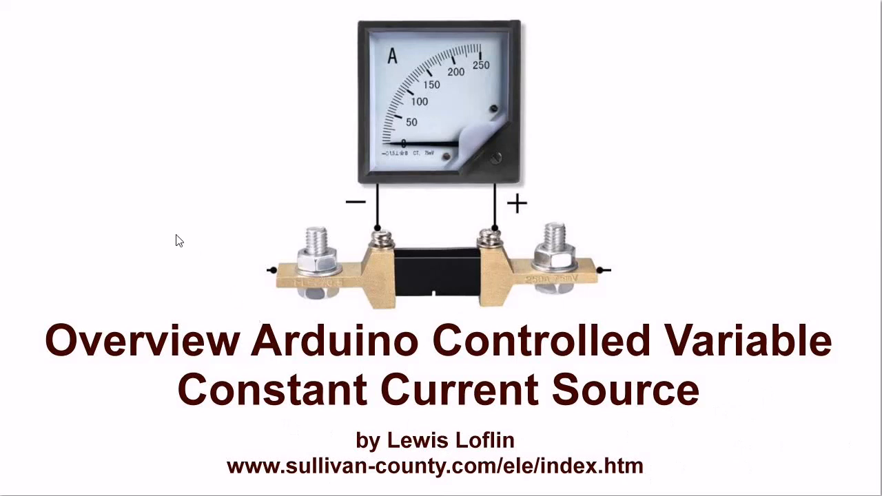
mouse_move(118, 271)
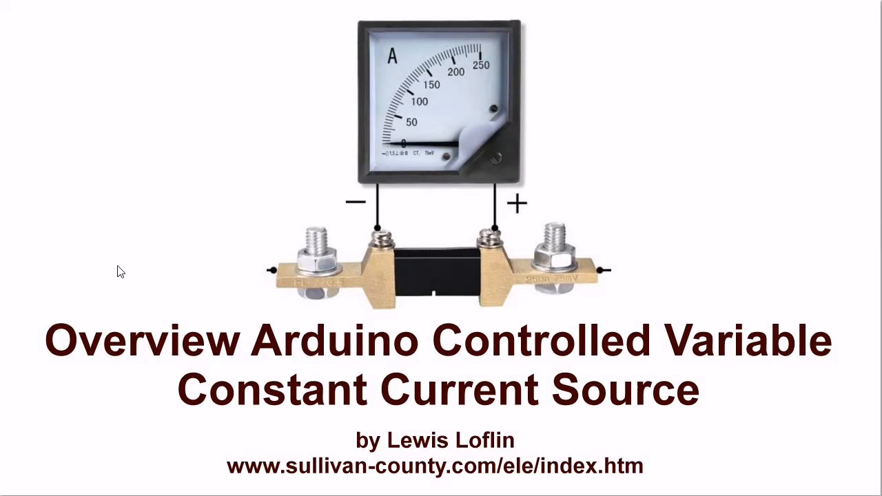
mouse_move(390, 273)
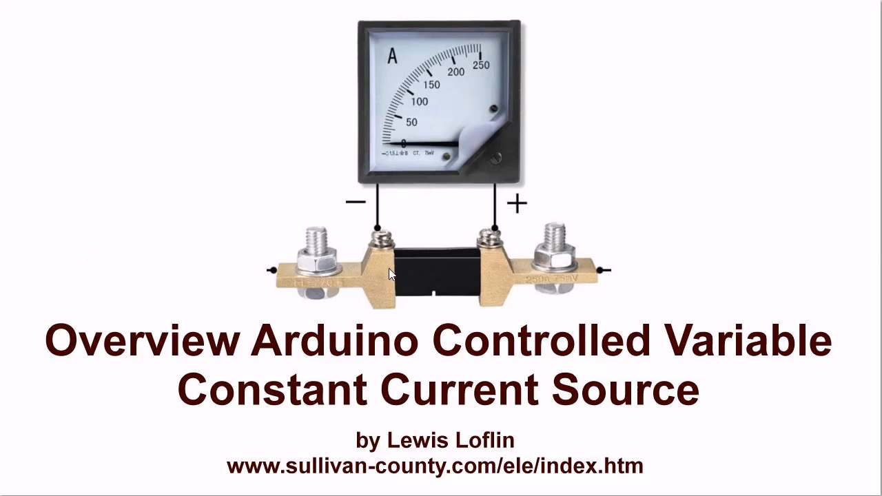
mouse_move(544, 253)
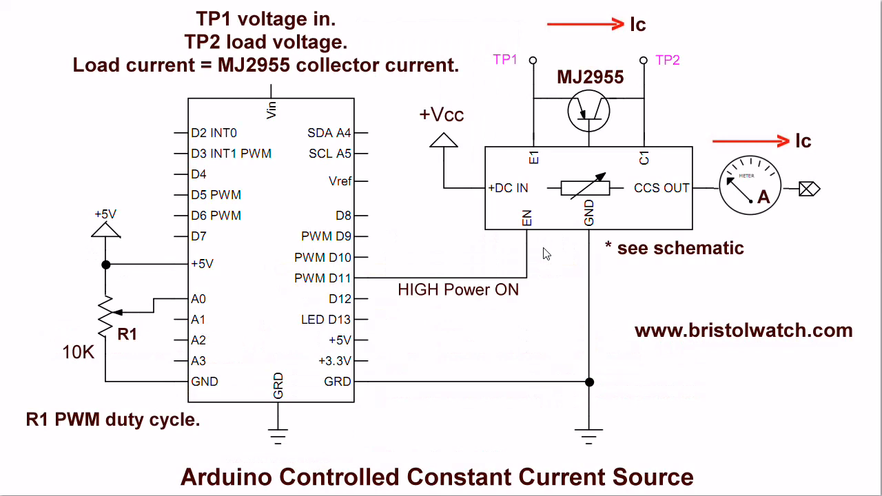
mouse_move(276, 379)
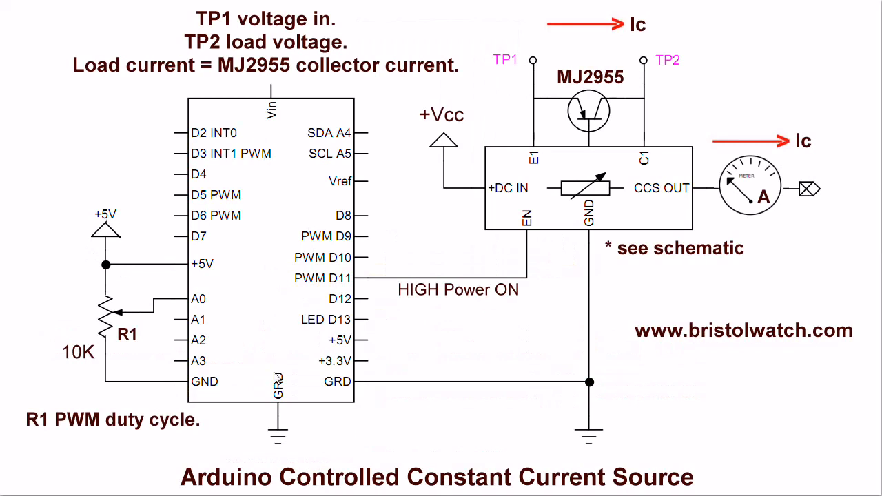
mouse_move(62, 318)
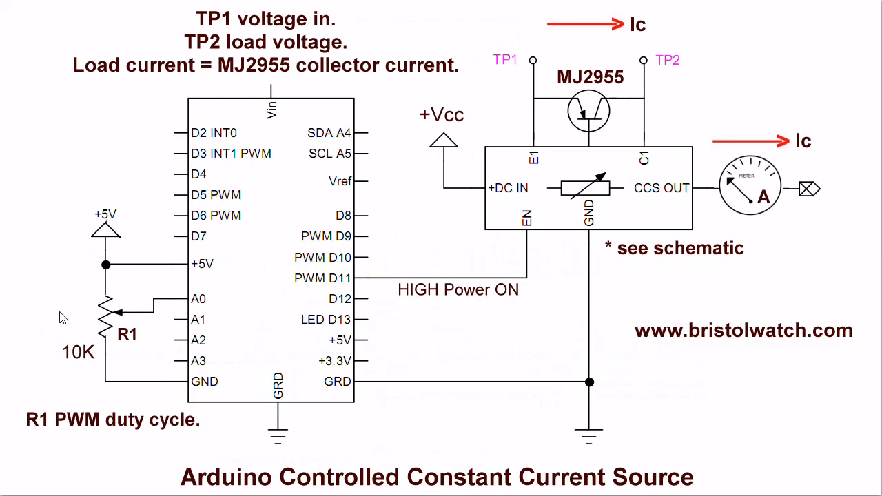
mouse_move(136, 372)
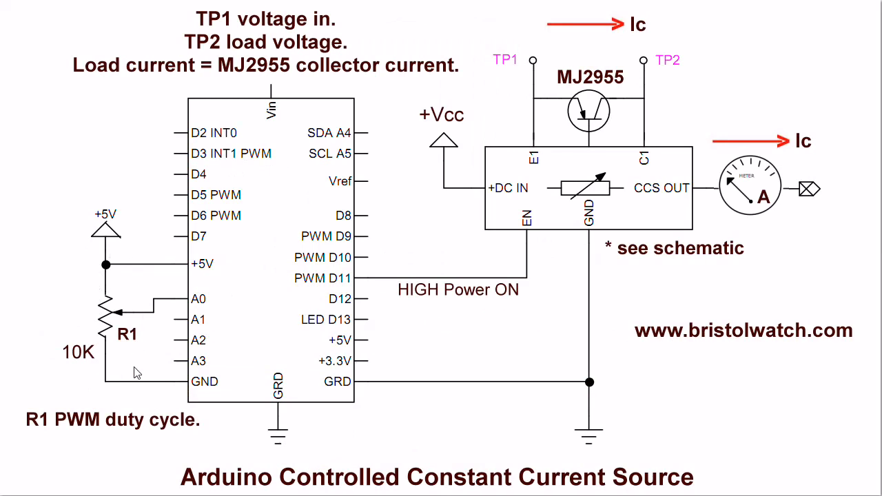
mouse_move(7, 457)
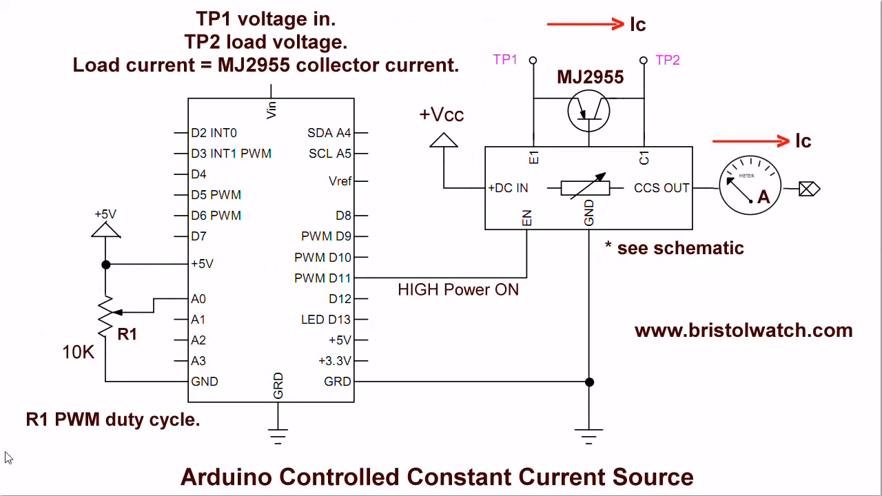
mouse_move(158, 444)
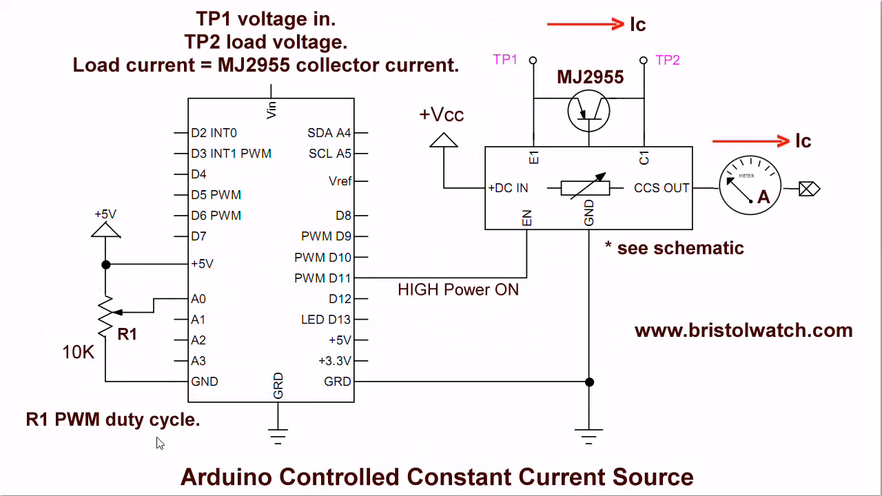
mouse_move(386, 295)
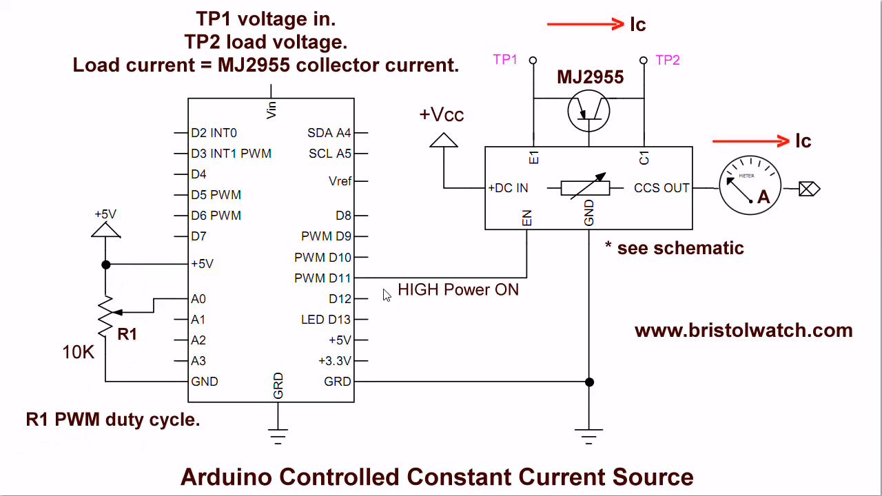
mouse_move(535, 234)
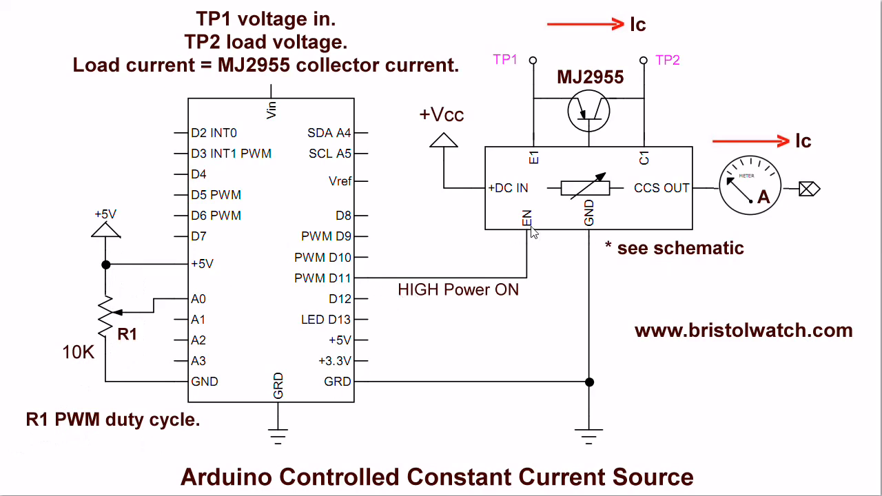
mouse_move(531, 231)
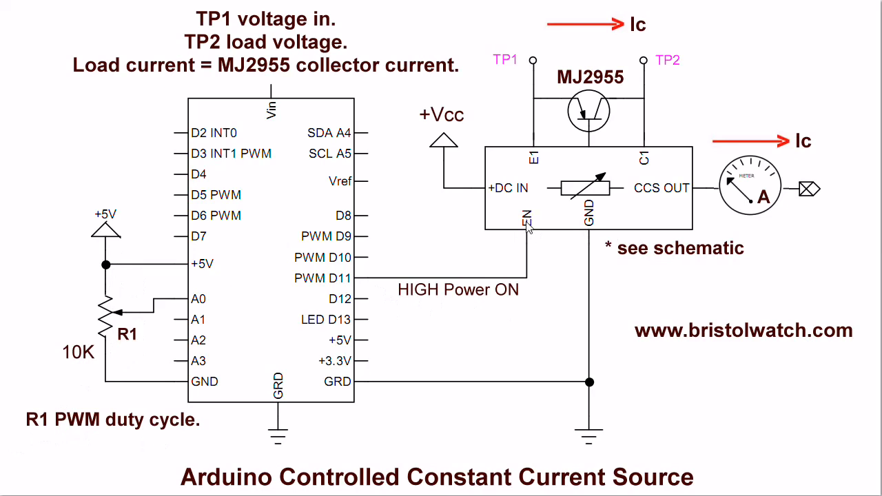
mouse_move(383, 289)
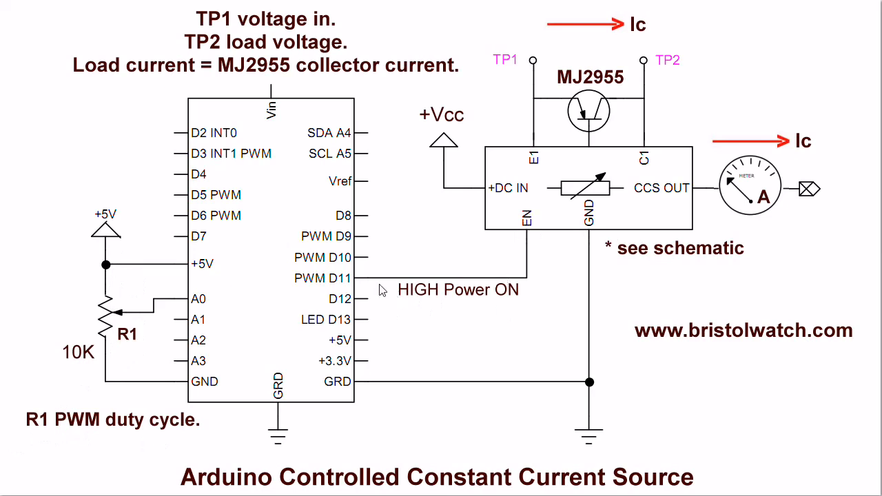
mouse_move(505, 257)
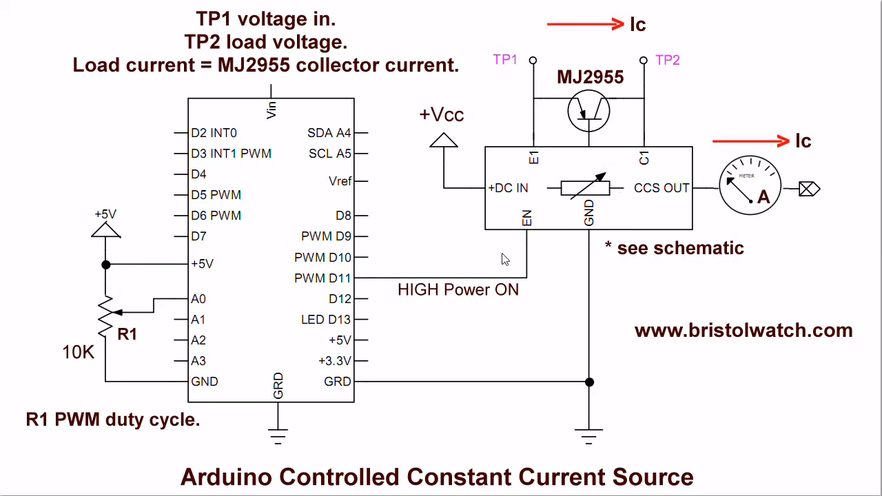
mouse_move(536, 226)
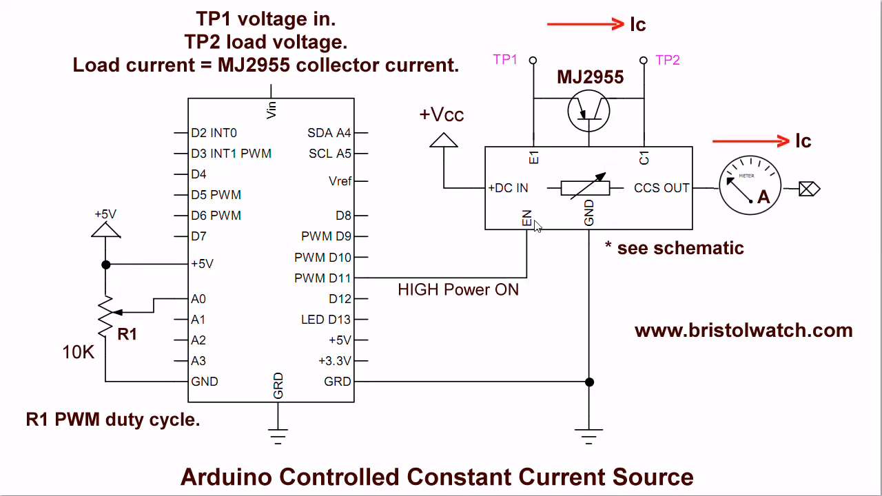
mouse_move(369, 281)
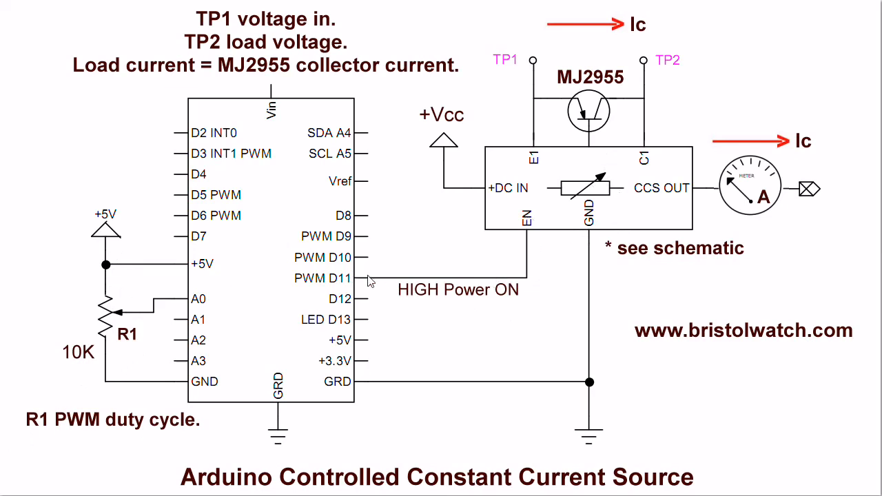
mouse_move(572, 183)
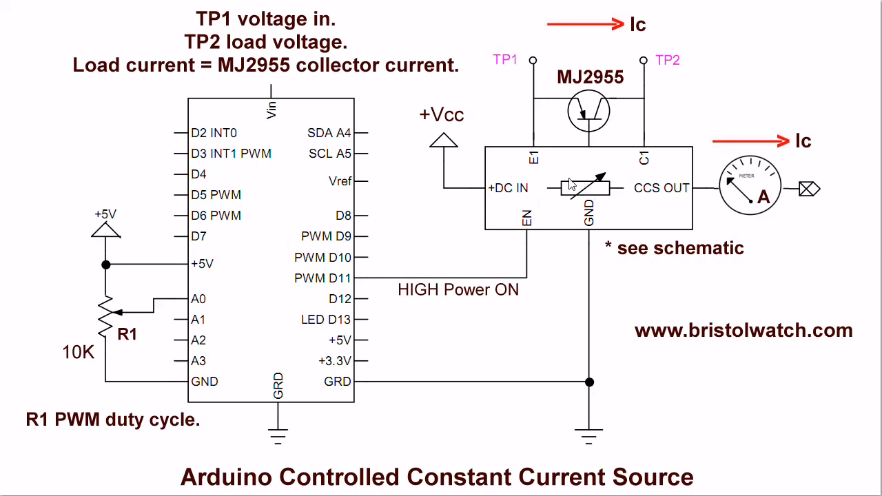
mouse_move(588, 195)
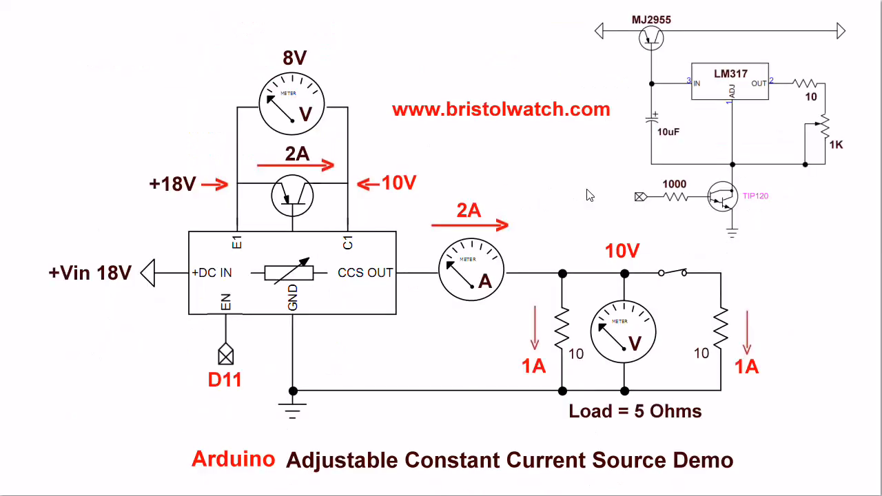
mouse_move(596, 203)
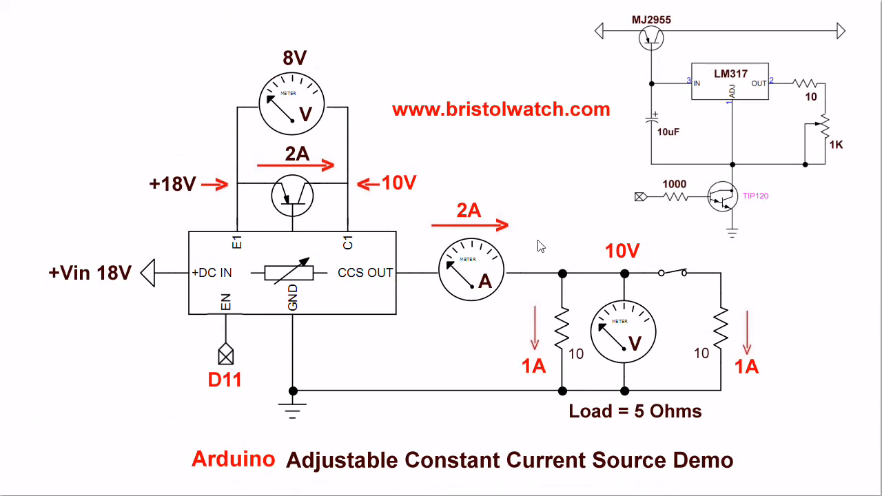
mouse_move(549, 231)
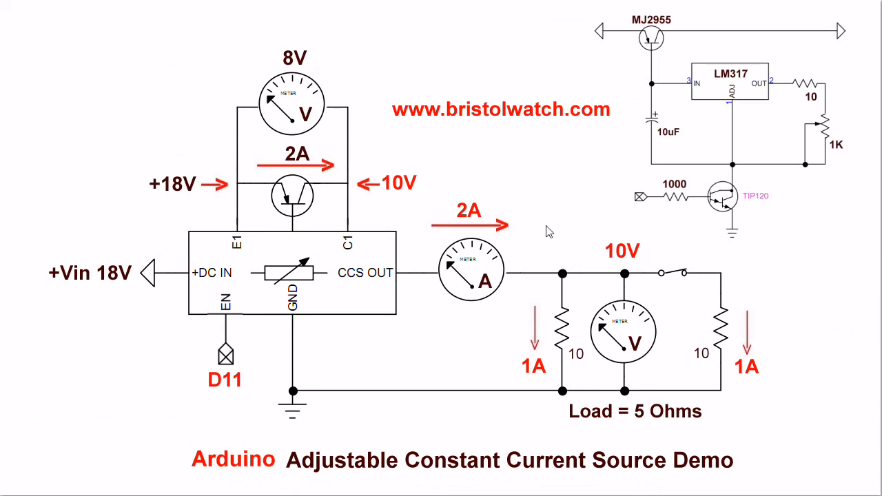
mouse_move(393, 351)
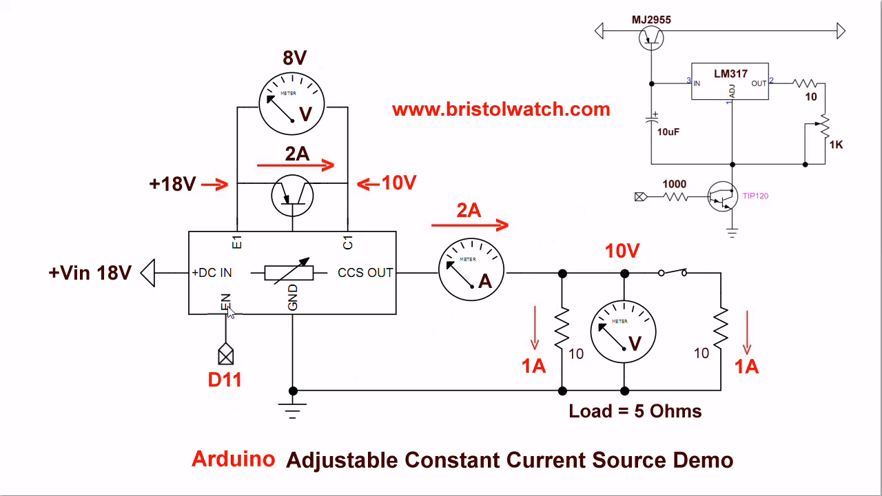
mouse_move(445, 245)
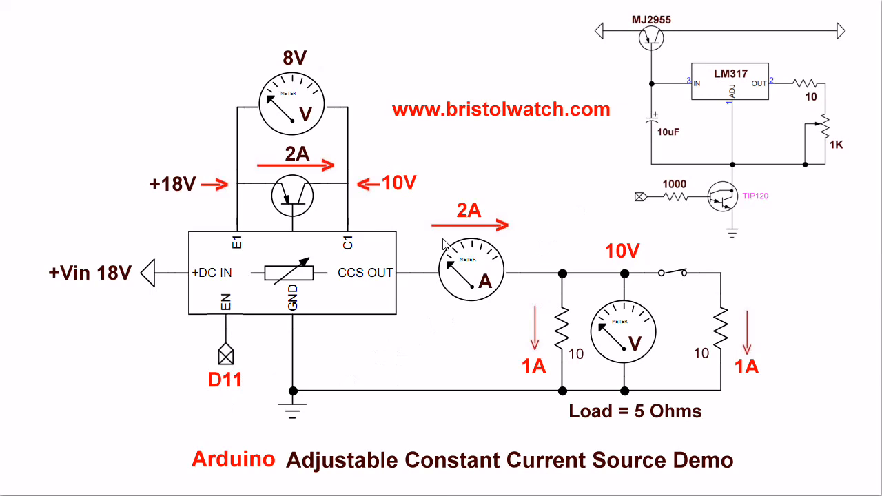
mouse_move(386, 211)
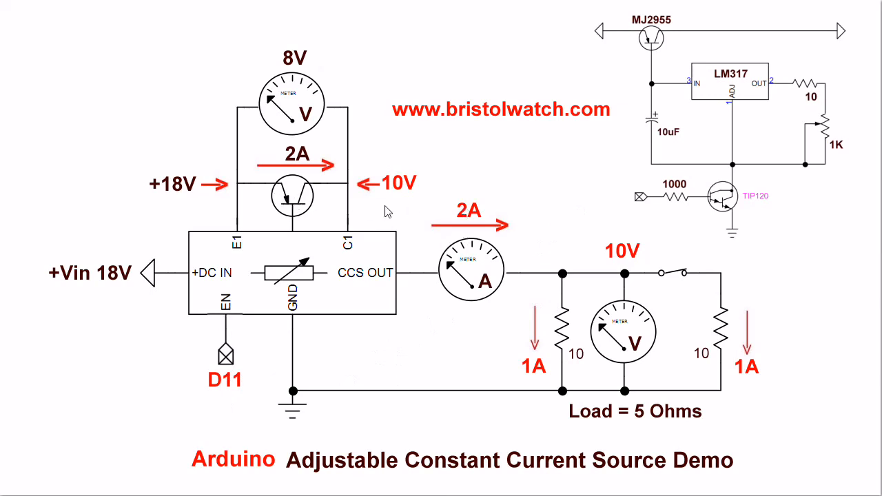
mouse_move(627, 333)
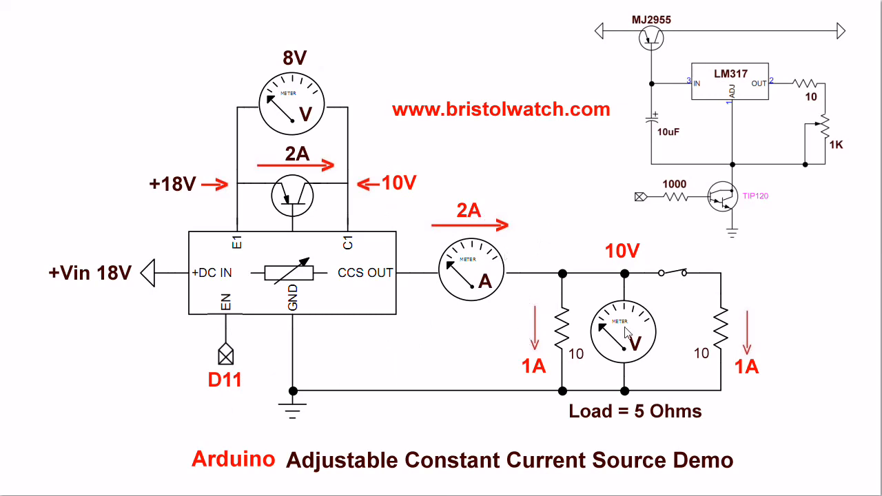
mouse_move(687, 406)
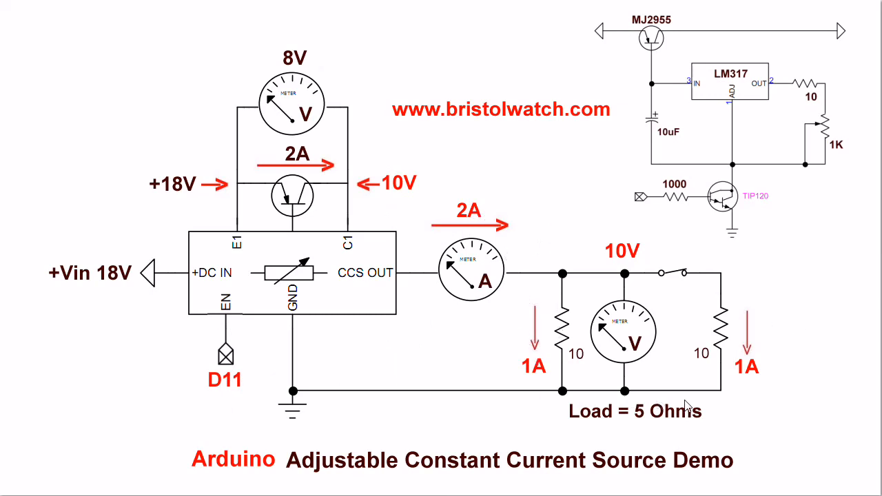
mouse_move(561, 337)
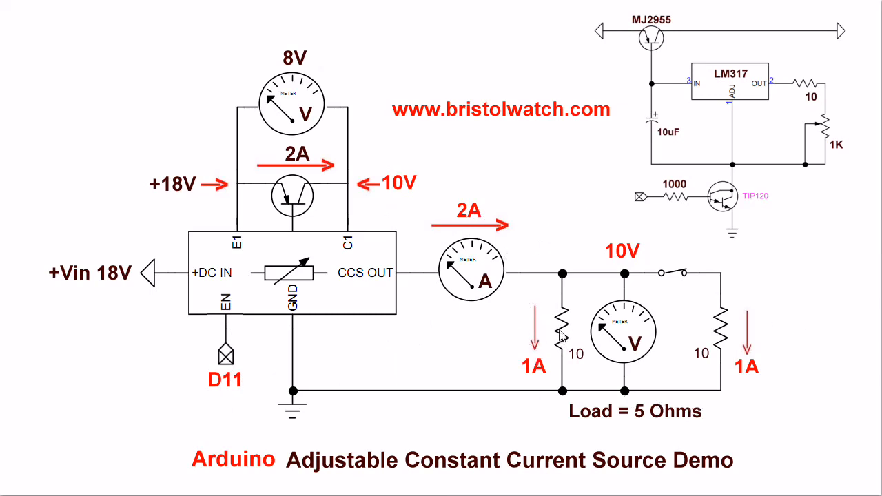
mouse_move(699, 337)
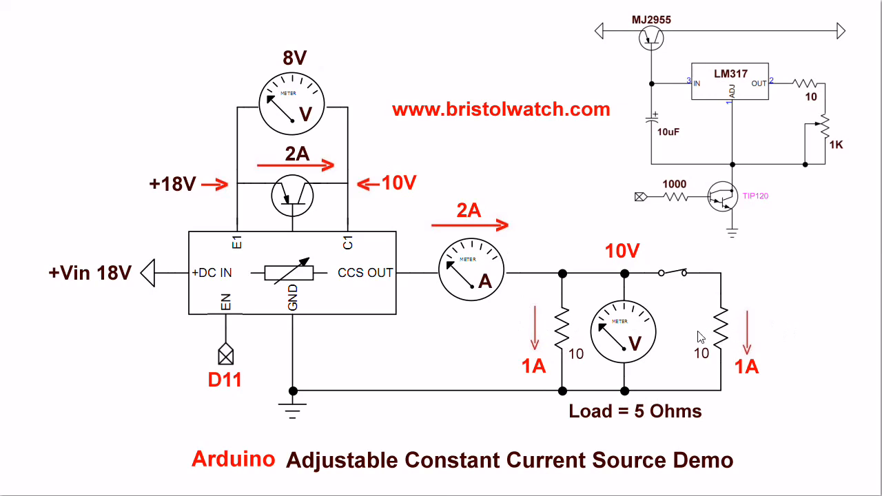
mouse_move(719, 335)
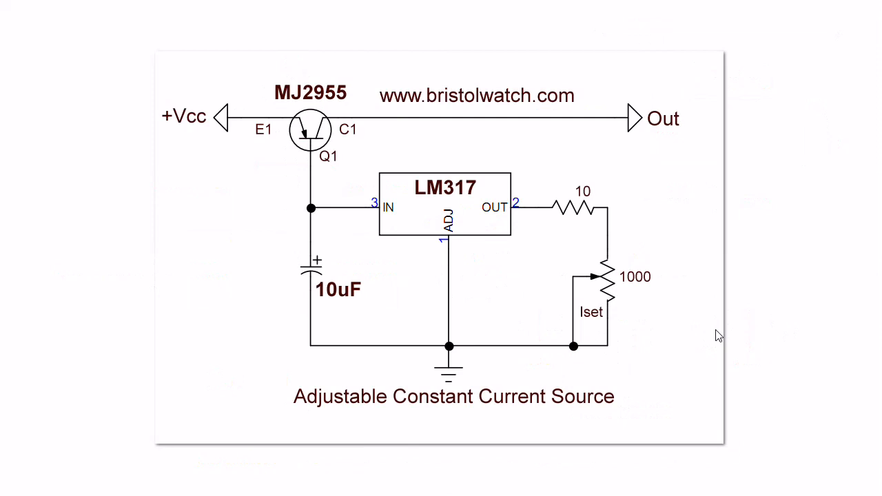
mouse_move(280, 163)
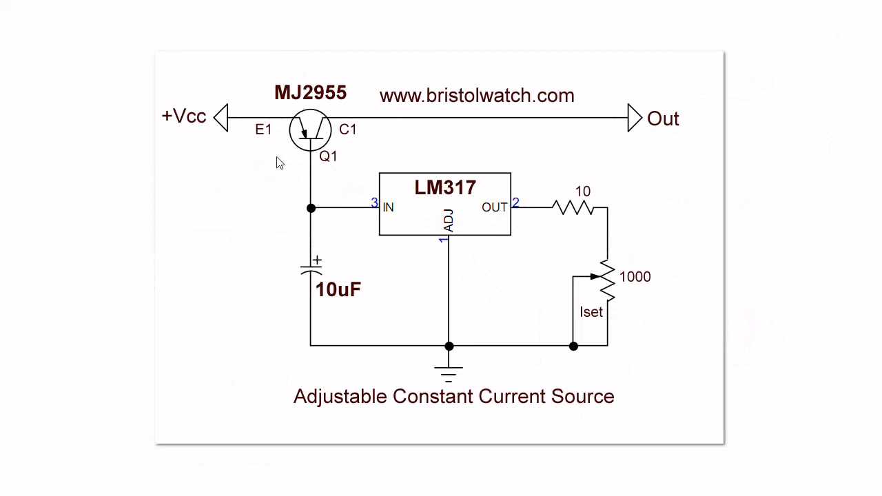
mouse_move(306, 322)
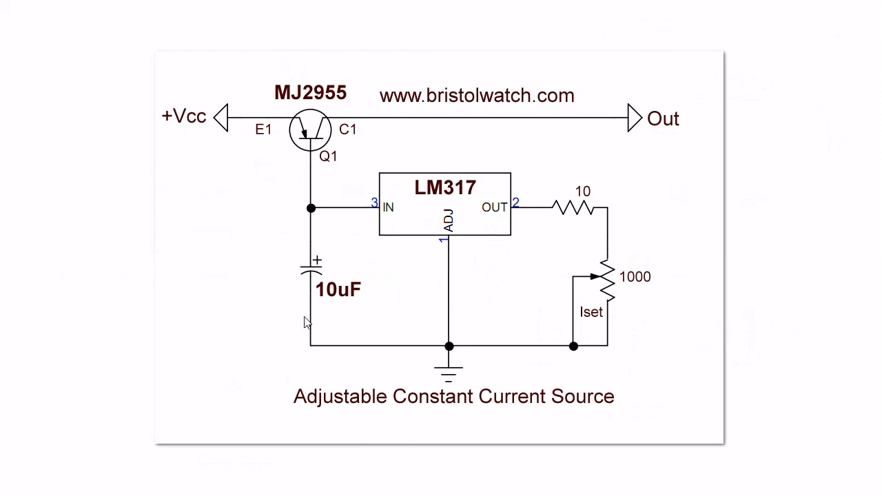
mouse_move(397, 235)
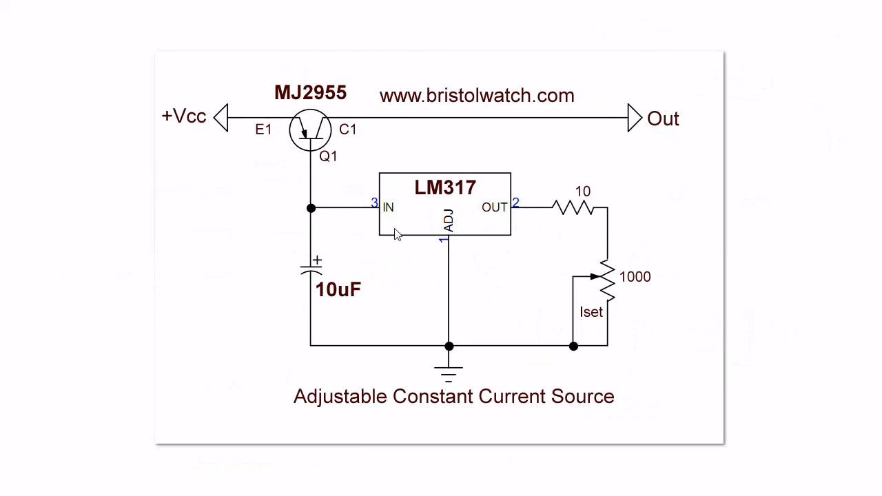
mouse_move(333, 165)
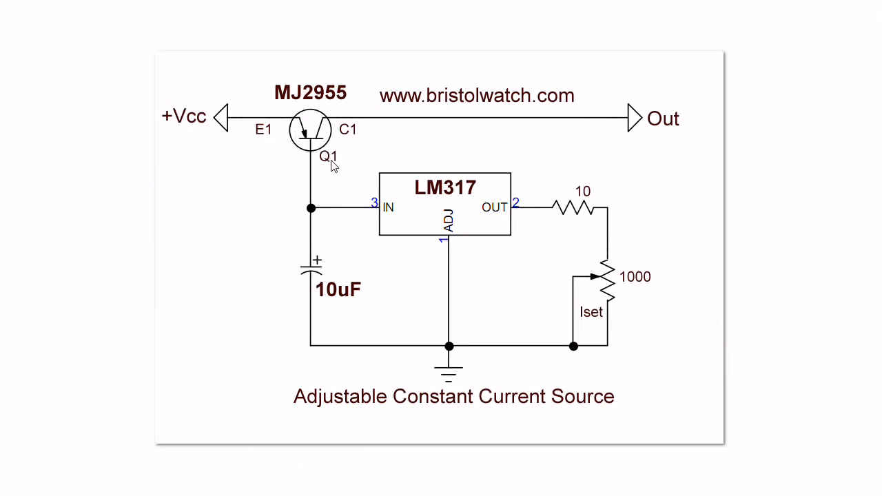
mouse_move(331, 167)
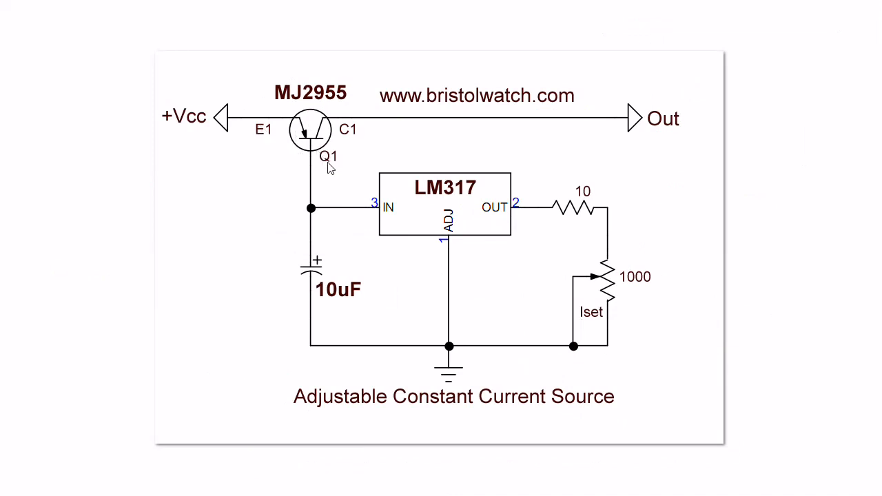
mouse_move(331, 193)
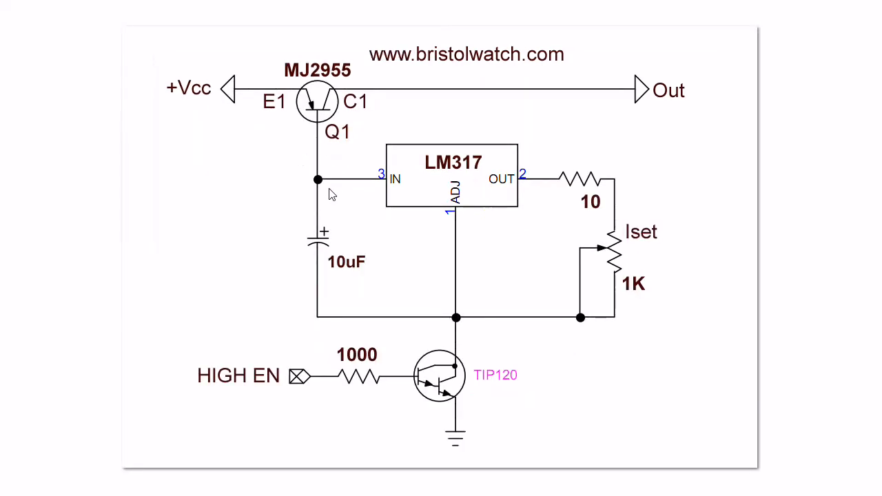
mouse_move(489, 393)
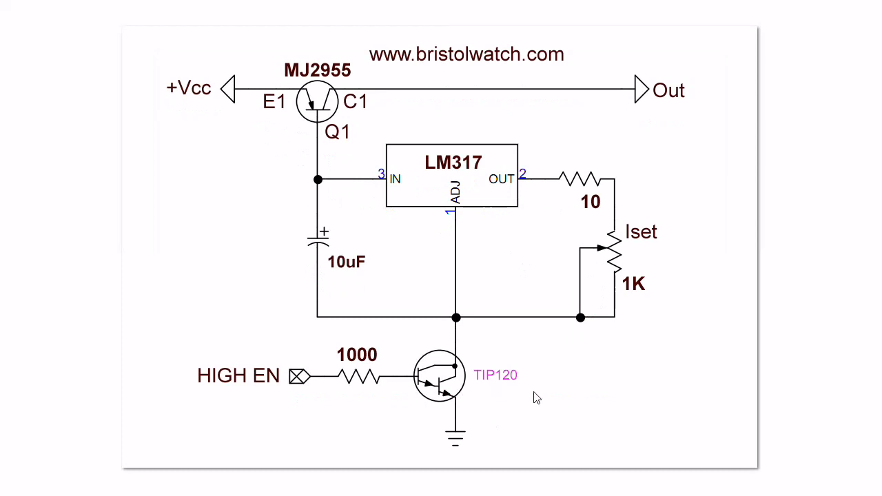
mouse_move(338, 409)
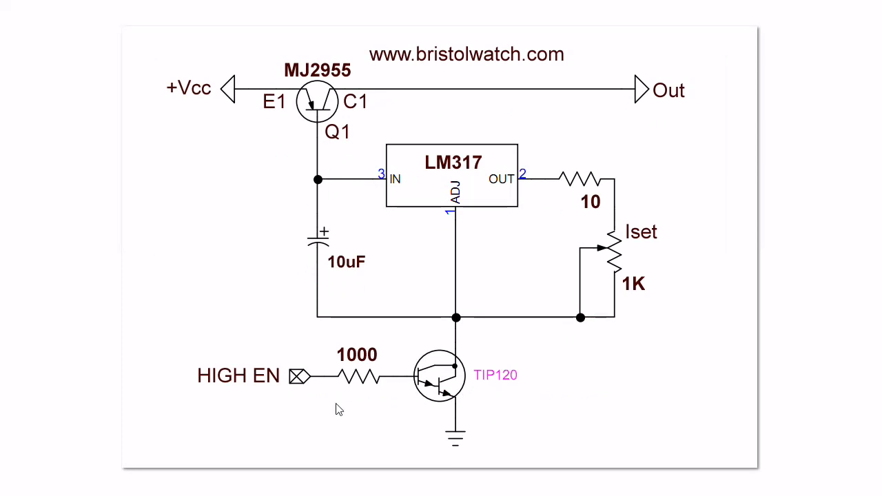
mouse_move(352, 150)
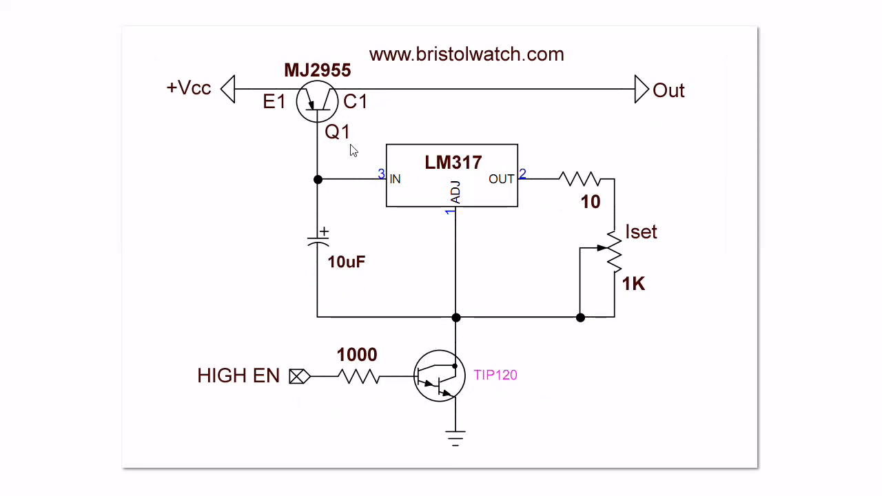
mouse_move(493, 162)
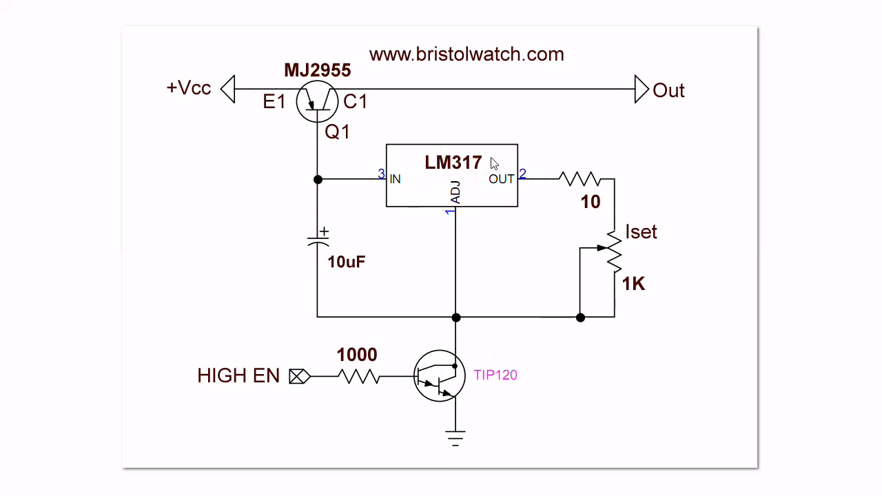
mouse_move(424, 253)
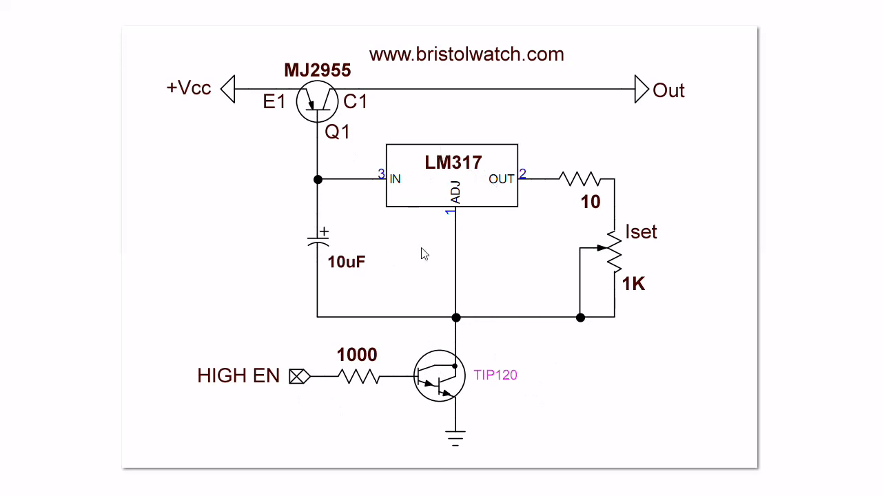
mouse_move(463, 248)
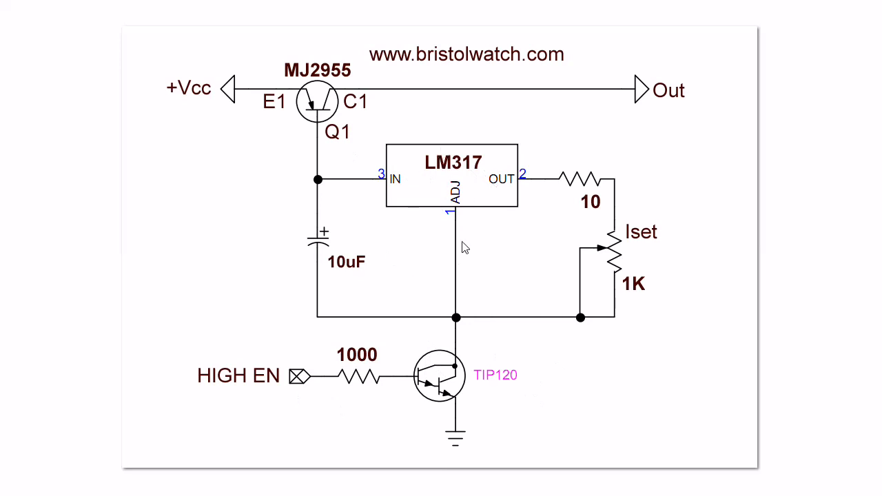
mouse_move(557, 86)
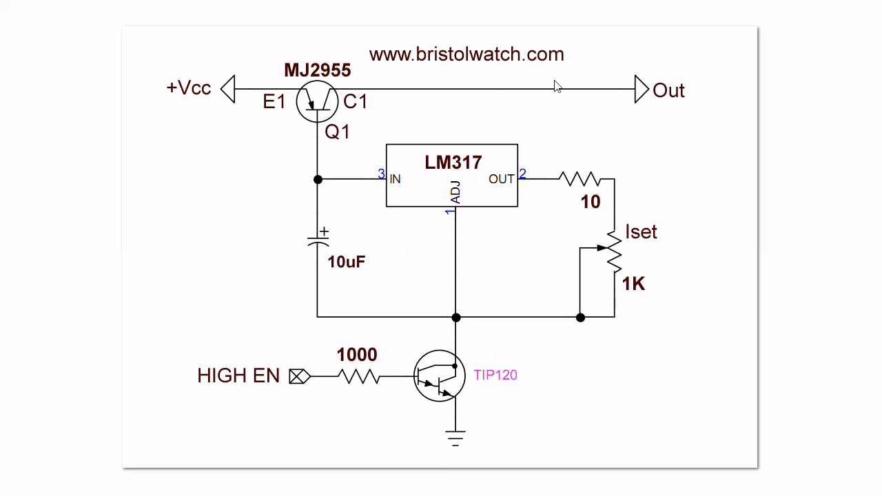
mouse_move(580, 106)
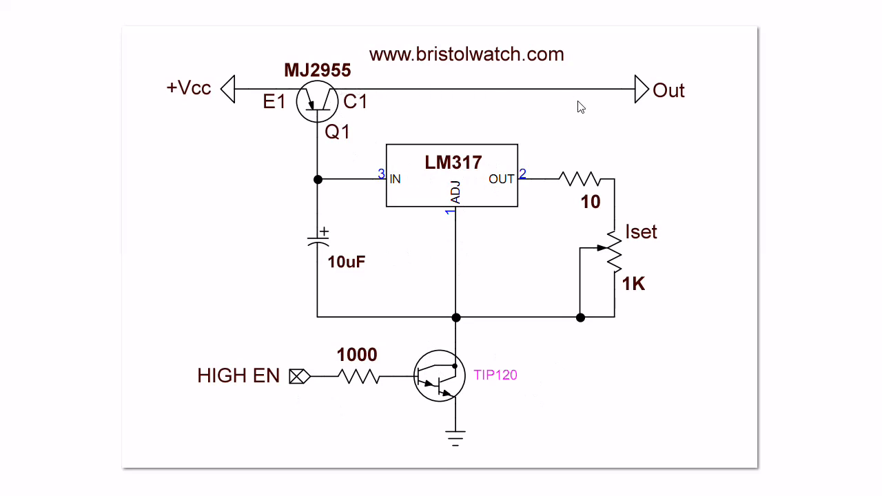